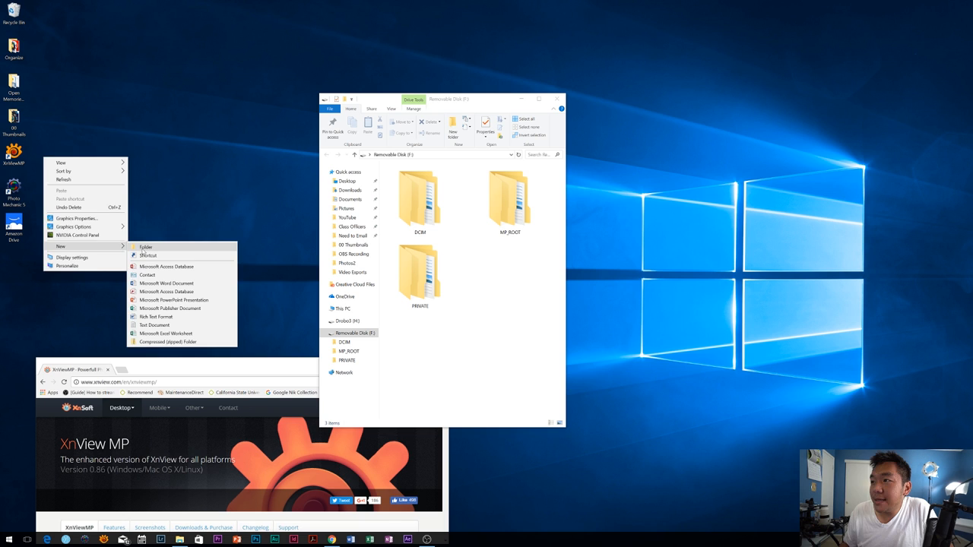
Start a new folder on the desktop for the Nikon D500 Soccer images.
left_click(145, 247)
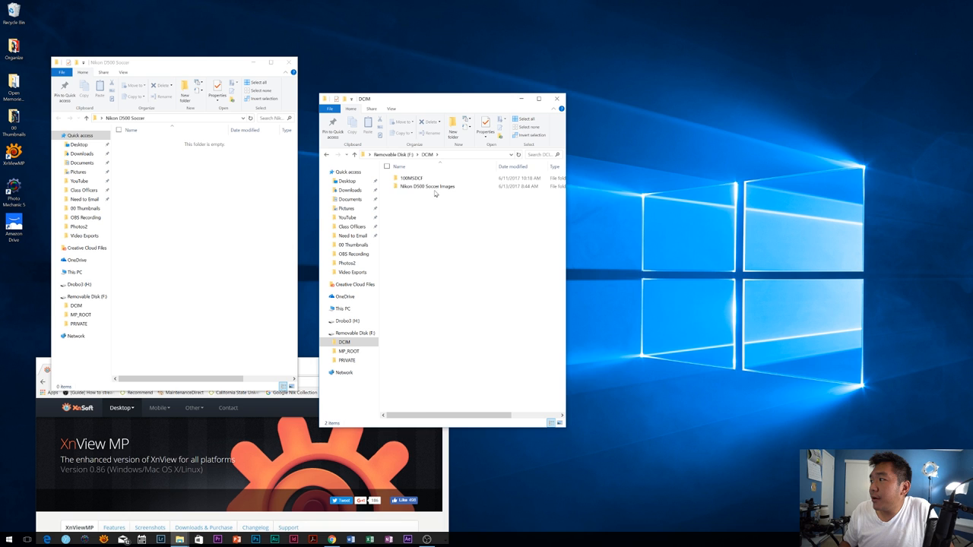
double_click(427, 186)
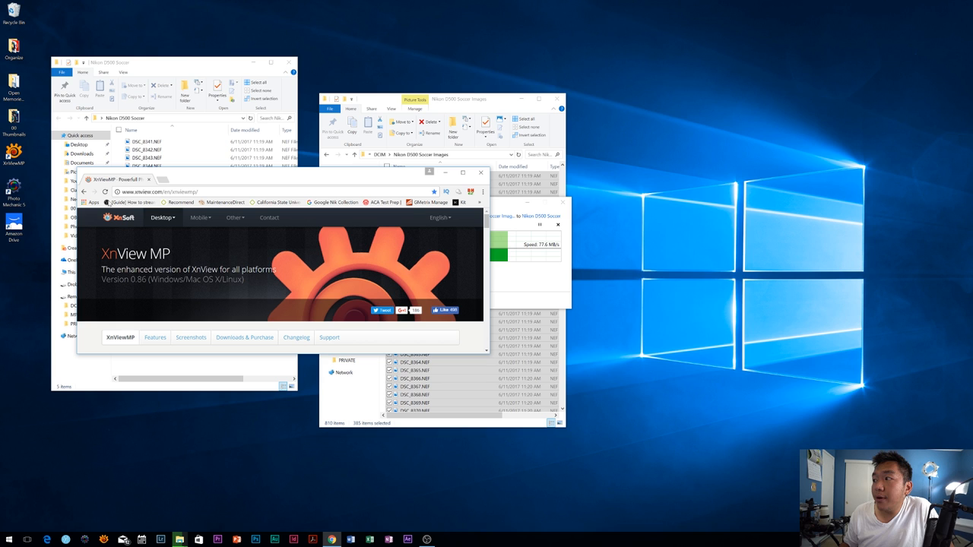
Review the XnView MP download section in Chrome, then minimize the browser.
scroll("down", 3)
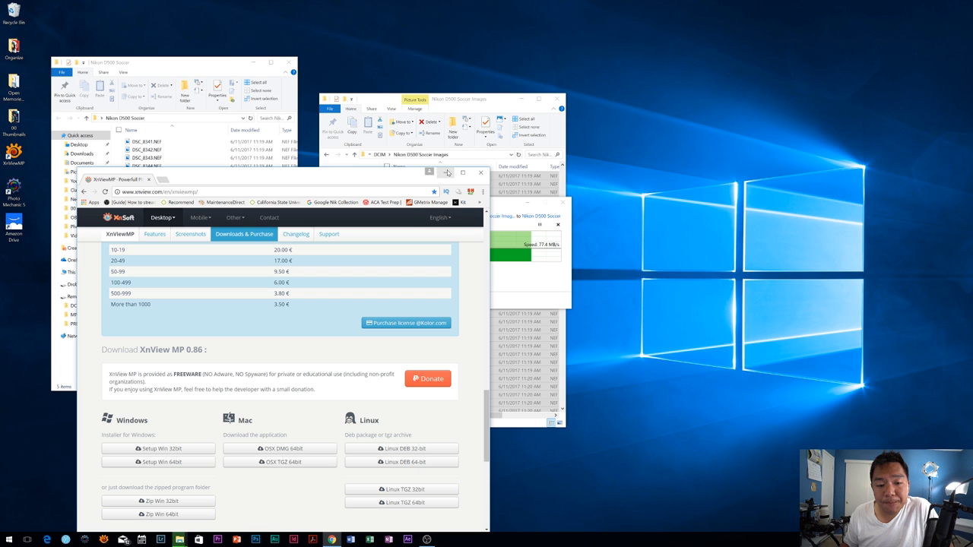
left_click(481, 172)
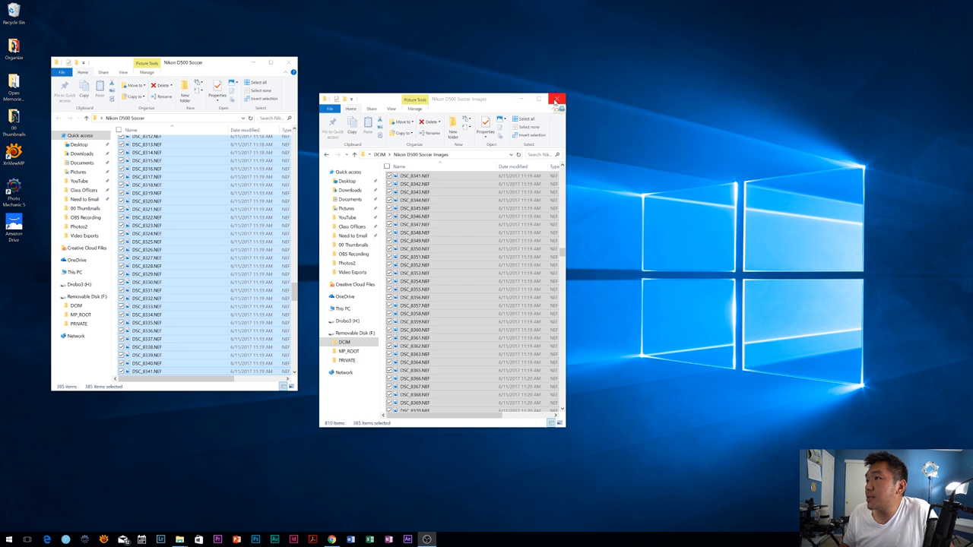
Close the memory card's DCIM folder window.
left_click(556, 99)
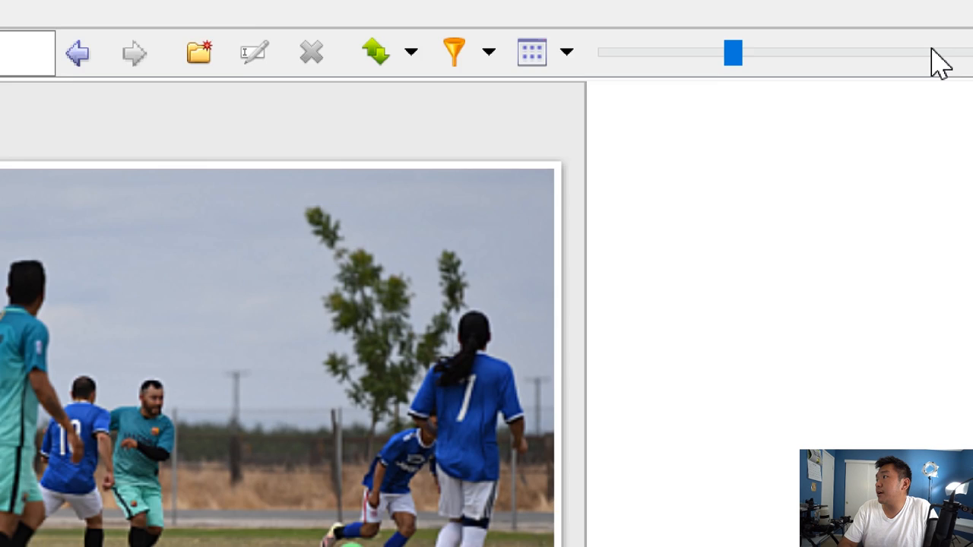
Open XnView MP's Tools menu and choose an entry from it.
left_click(58, 23)
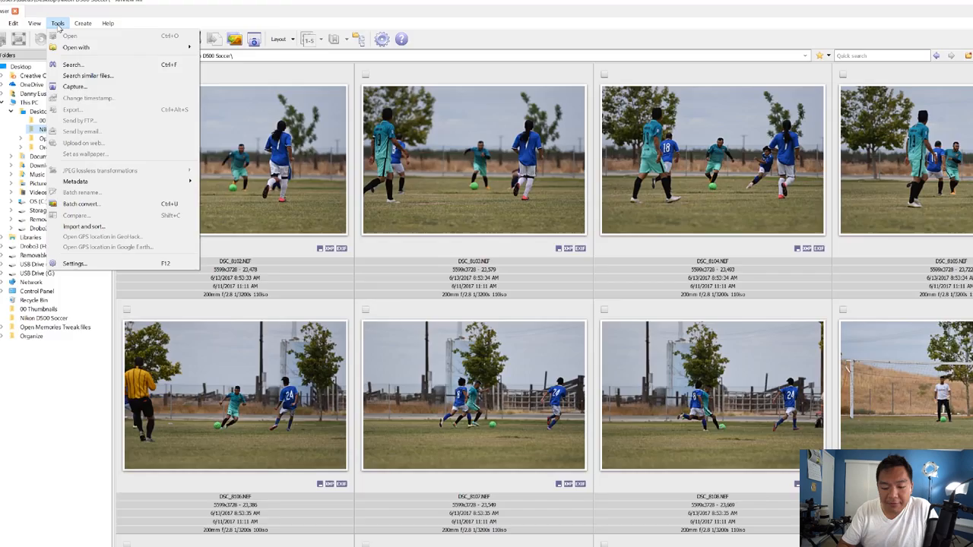
left_click(74, 263)
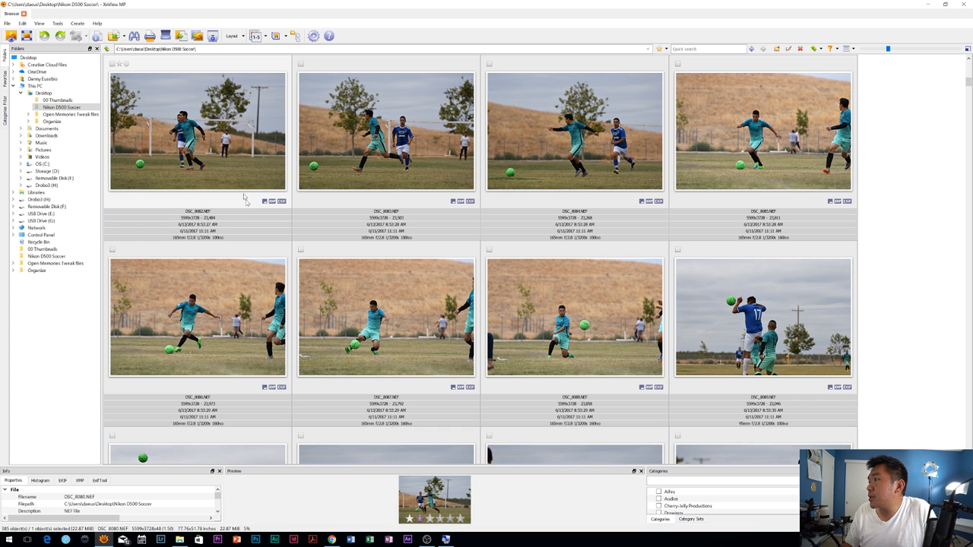
Scroll through the Nikon D500 Soccer thumbnails to review the shots.
scroll("down", 3)
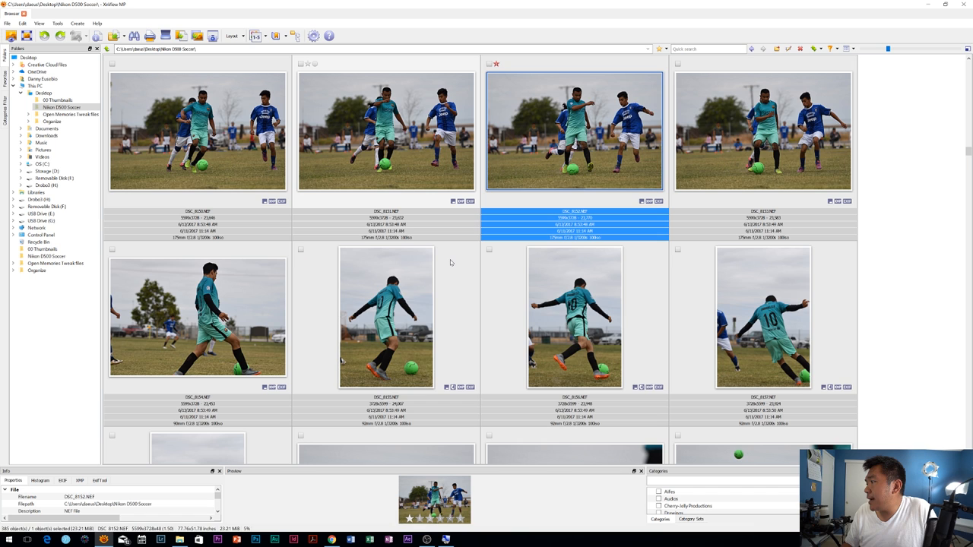
scroll("down", 3)
type("Nikon D500 Selected")
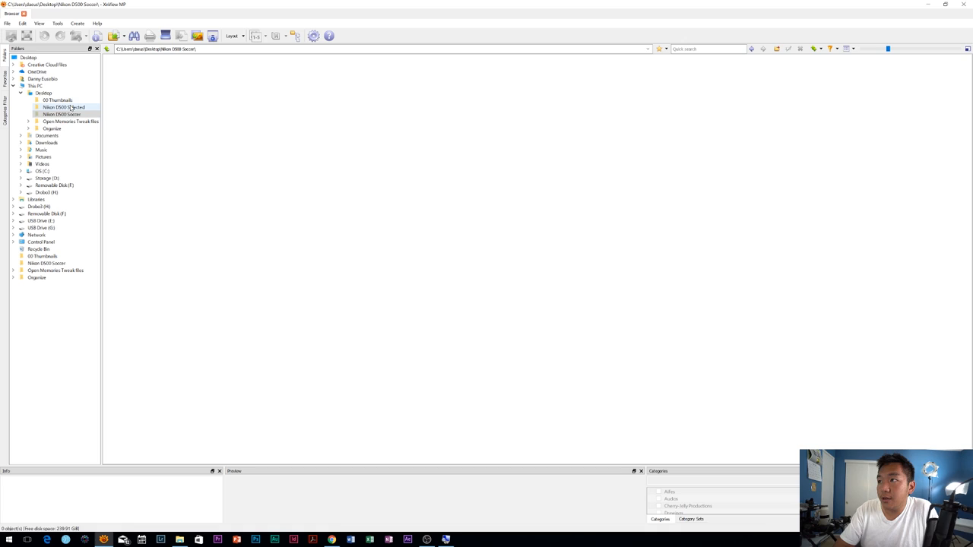
left_click(63, 107)
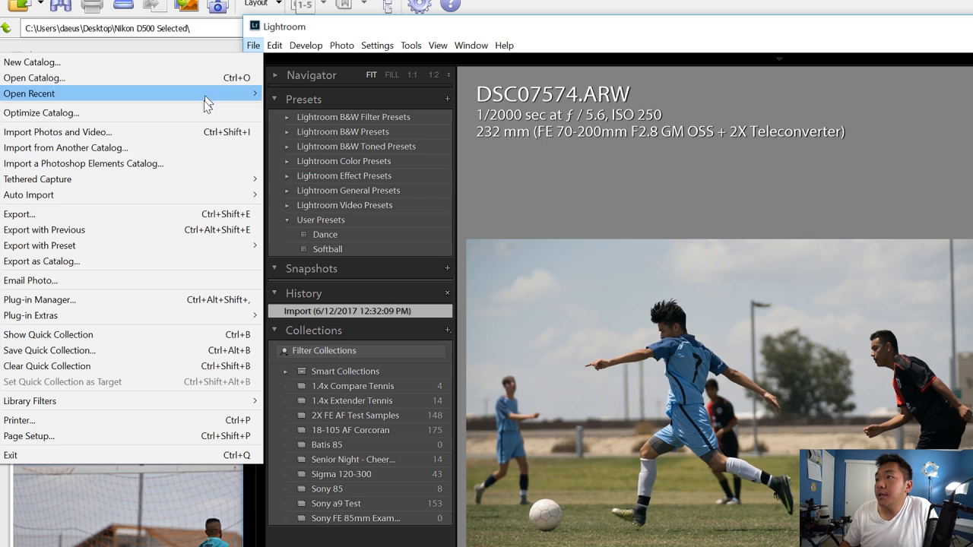
Open the import window and import the checked NEFs from Nikon D500 Selected.
left_click(57, 132)
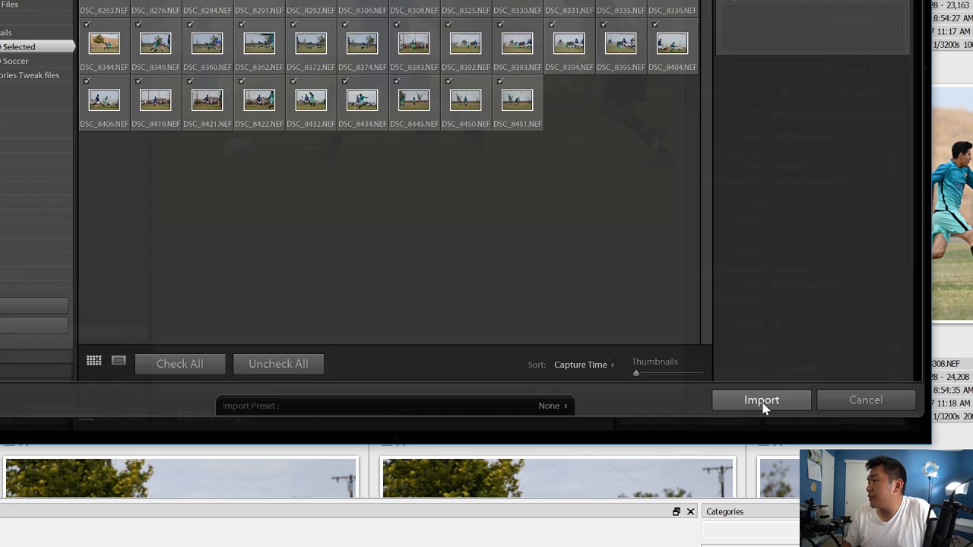
left_click(761, 399)
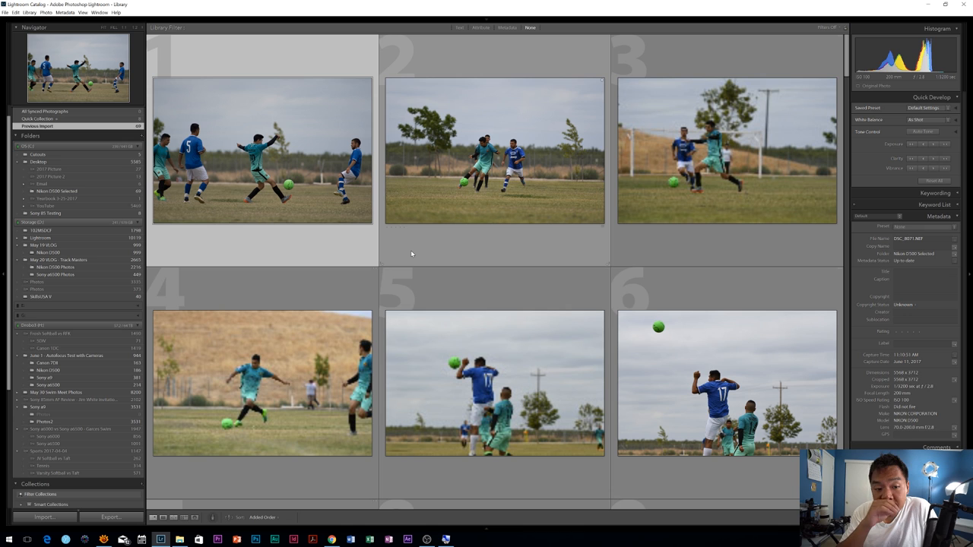
Scroll through the Previous Import grid of the imported soccer shots.
scroll("down", 3)
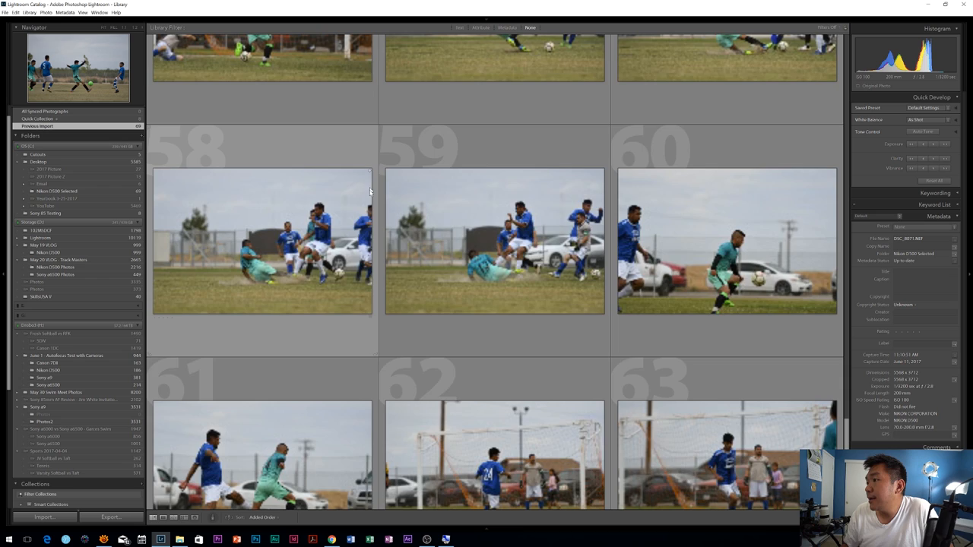
scroll("down", 3)
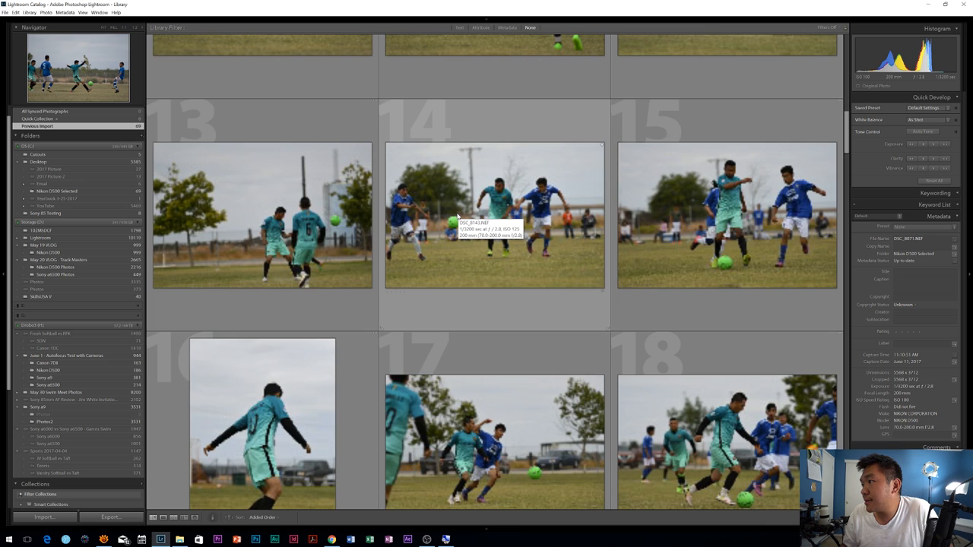
scroll("down", 3)
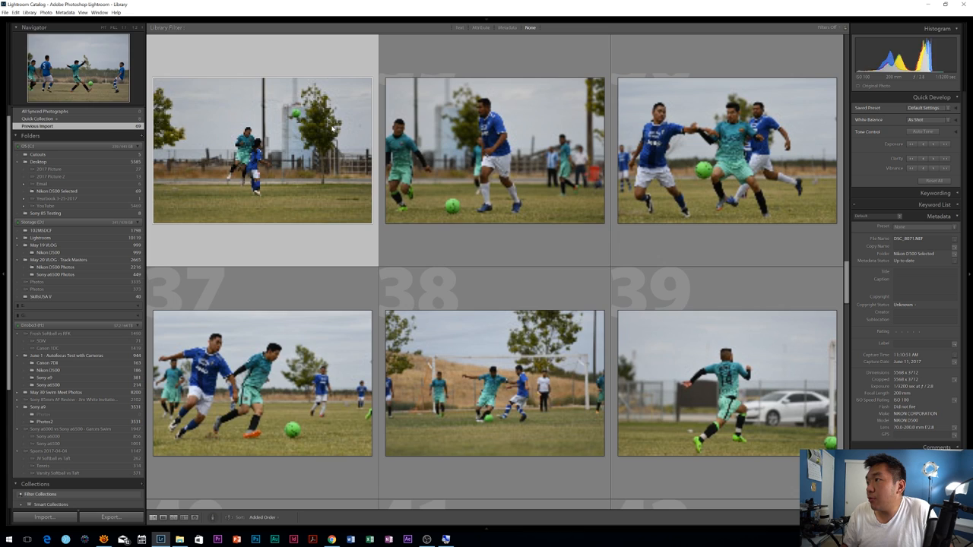